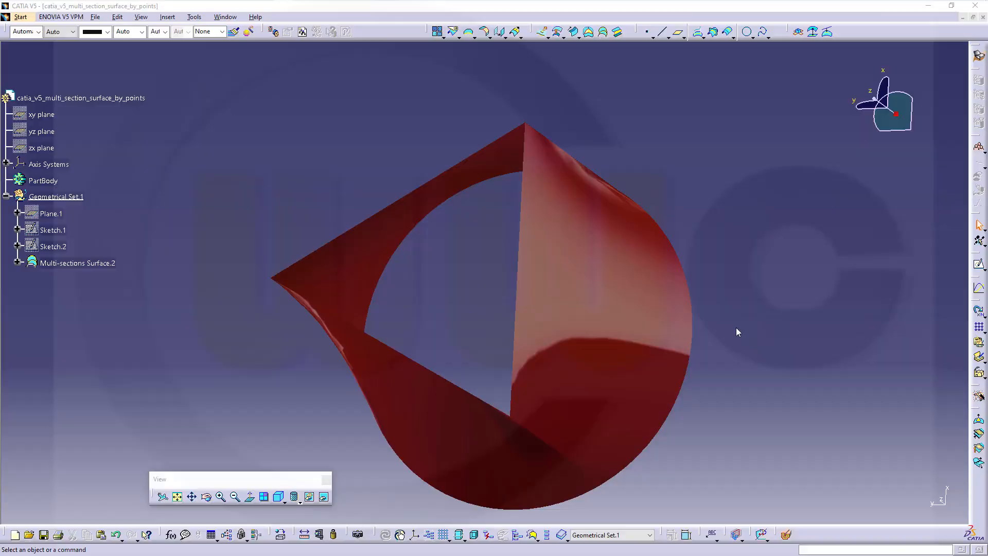
# - Orbit the twisted multi-sections surface from several angles, then view the remaining two sketches
pyautogui.moveTo(738, 332); pyautogui.dragTo(565, 340)
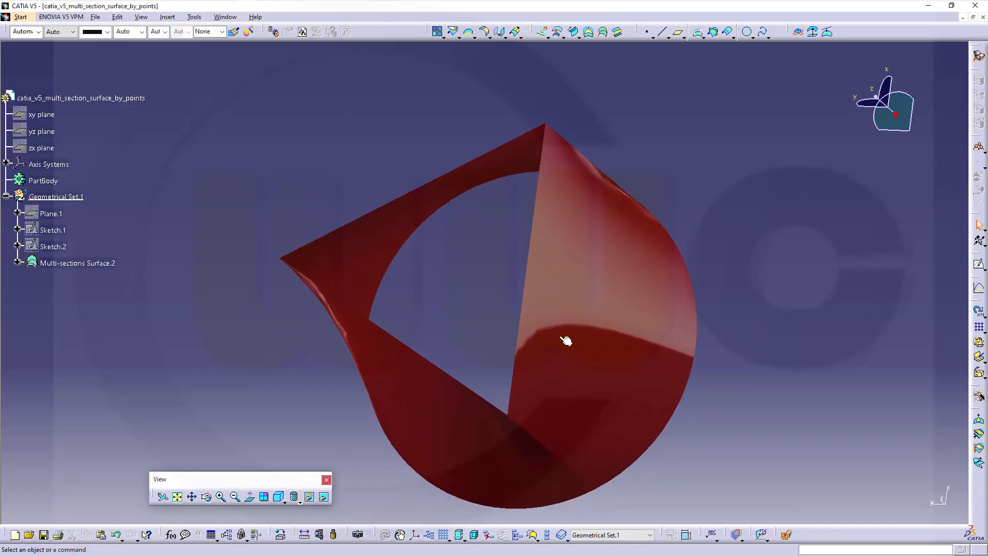
pyautogui.moveTo(565, 341); pyautogui.dragTo(536, 386)
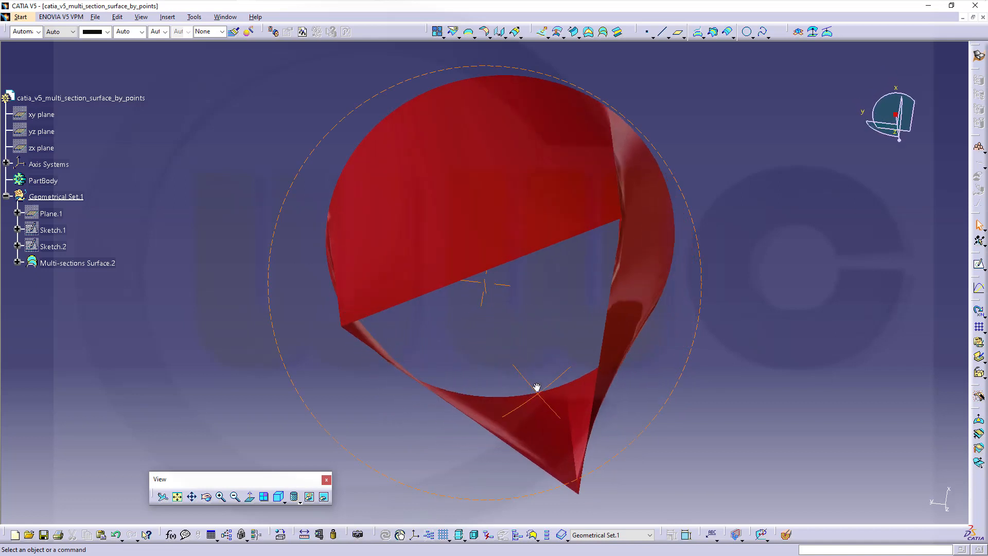
pyautogui.moveTo(536, 386); pyautogui.dragTo(535, 201)
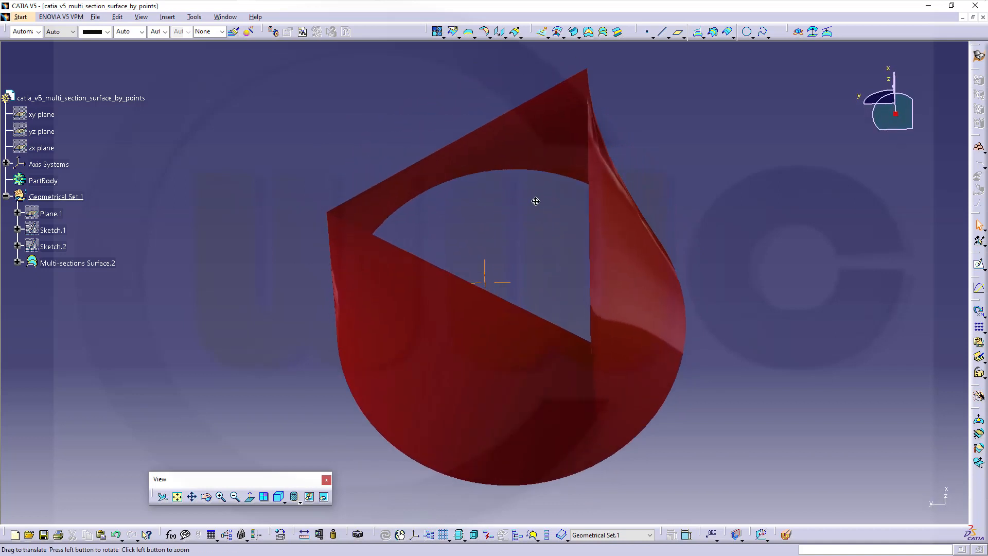
pyautogui.moveTo(535, 201); pyautogui.dragTo(583, 272)
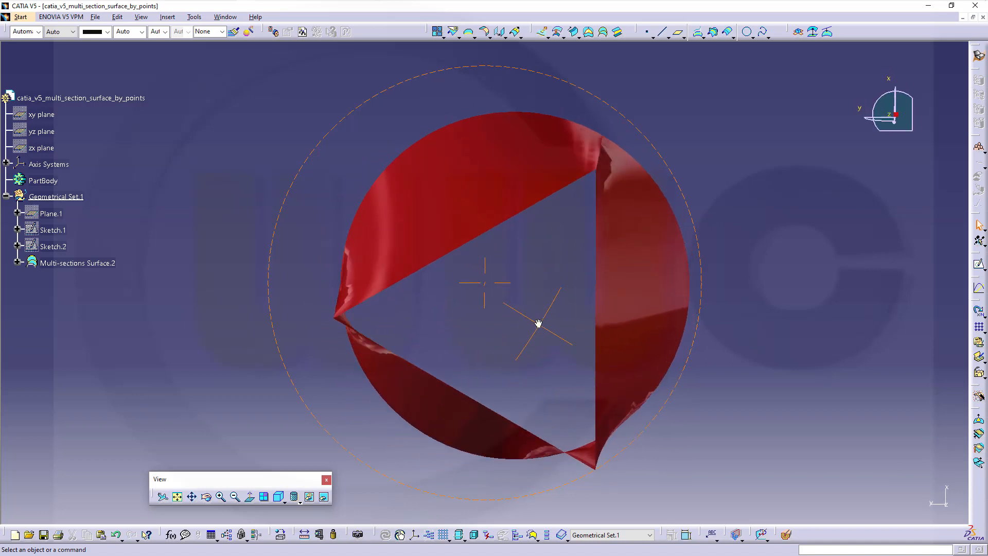
pyautogui.moveTo(539, 322); pyautogui.dragTo(525, 256)
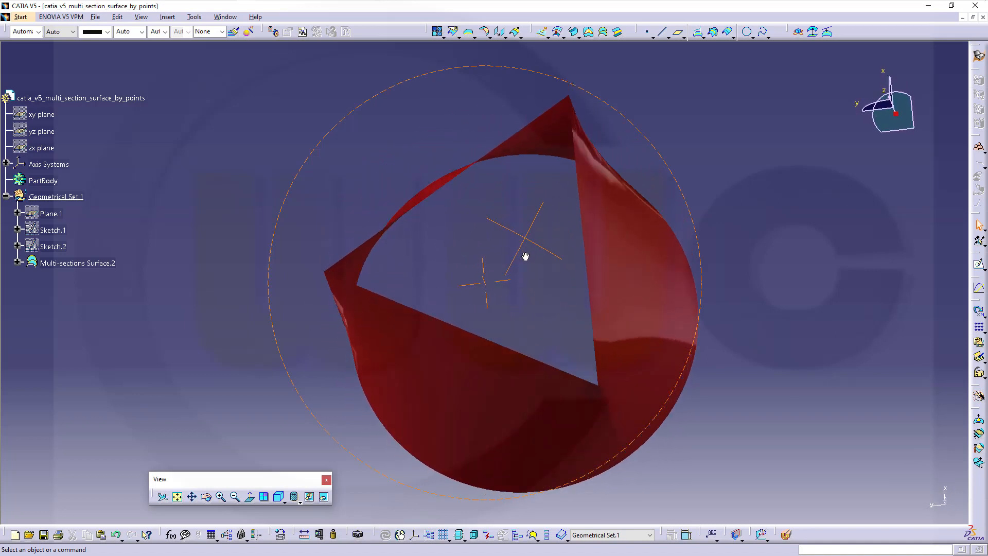
pyautogui.moveTo(525, 256); pyautogui.dragTo(558, 284)
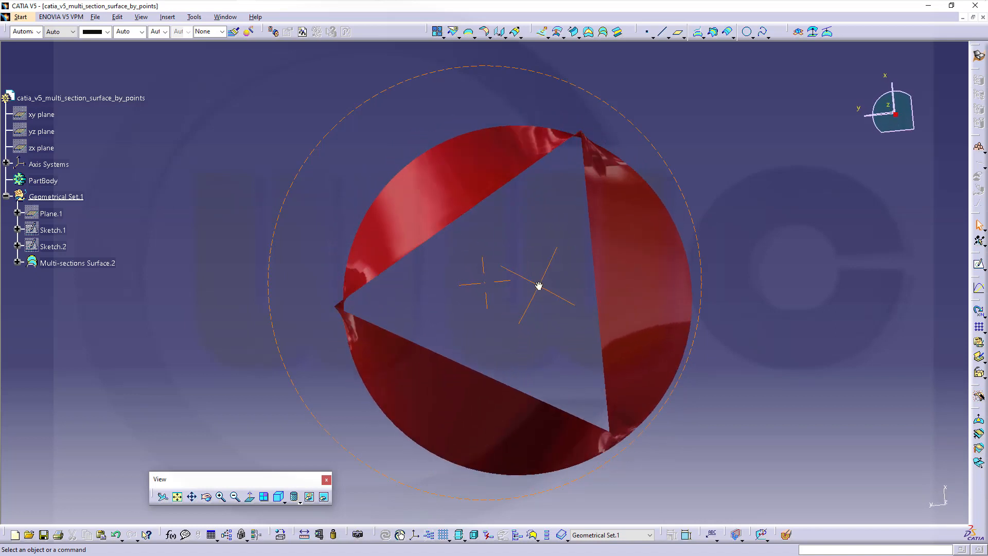
pyautogui.moveTo(539, 285); pyautogui.dragTo(447, 271)
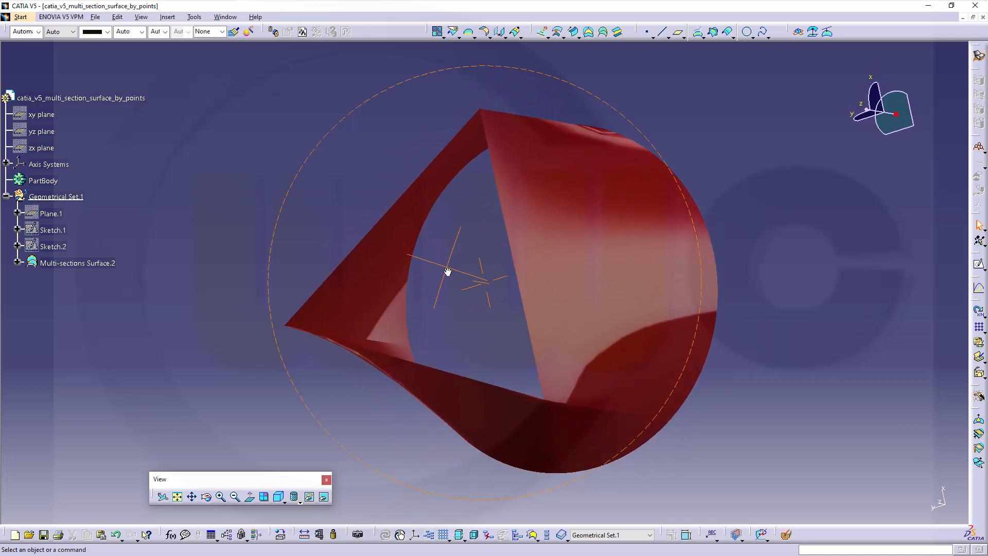
pyautogui.moveTo(447, 271); pyautogui.dragTo(485, 238)
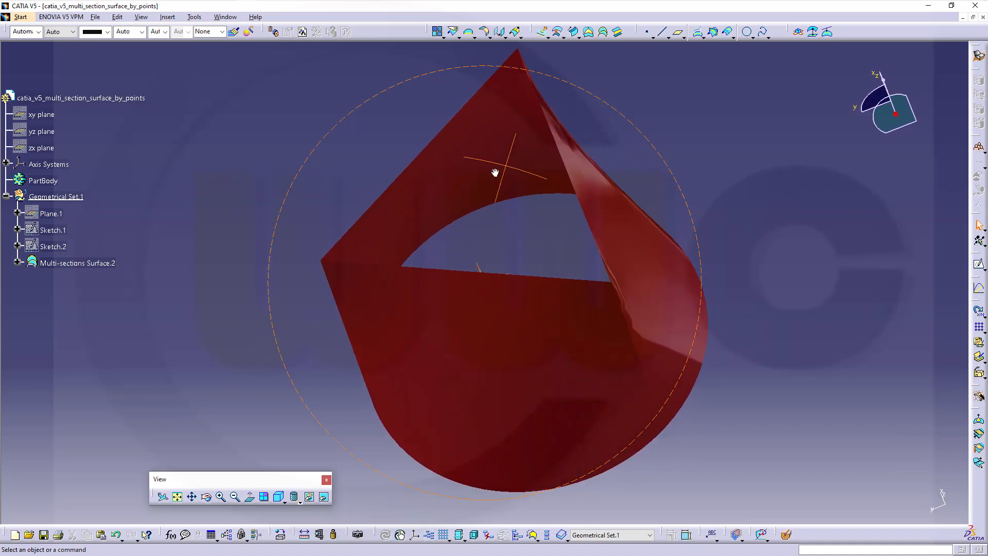
pyautogui.moveTo(495, 173); pyautogui.dragTo(504, 297)
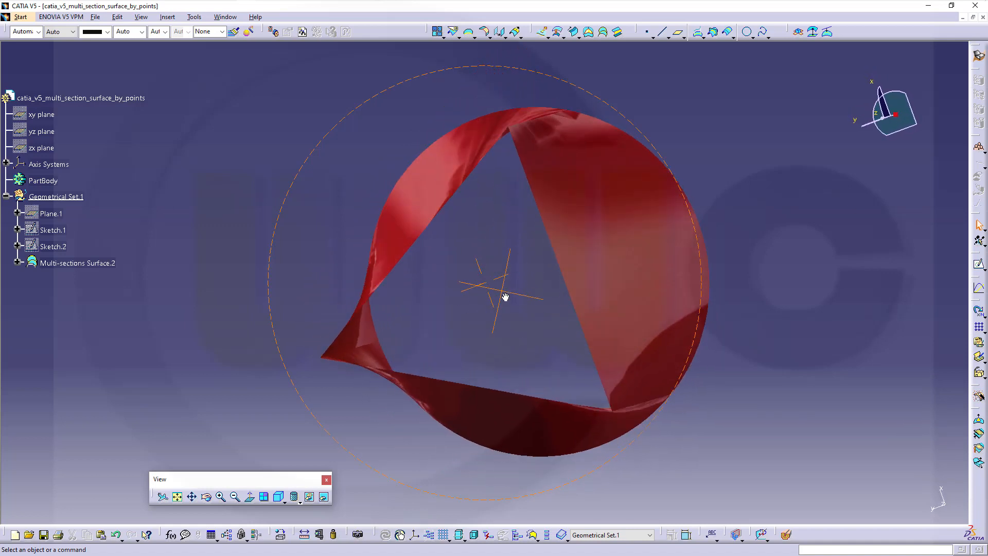
pyautogui.moveTo(504, 297); pyautogui.dragTo(545, 180)
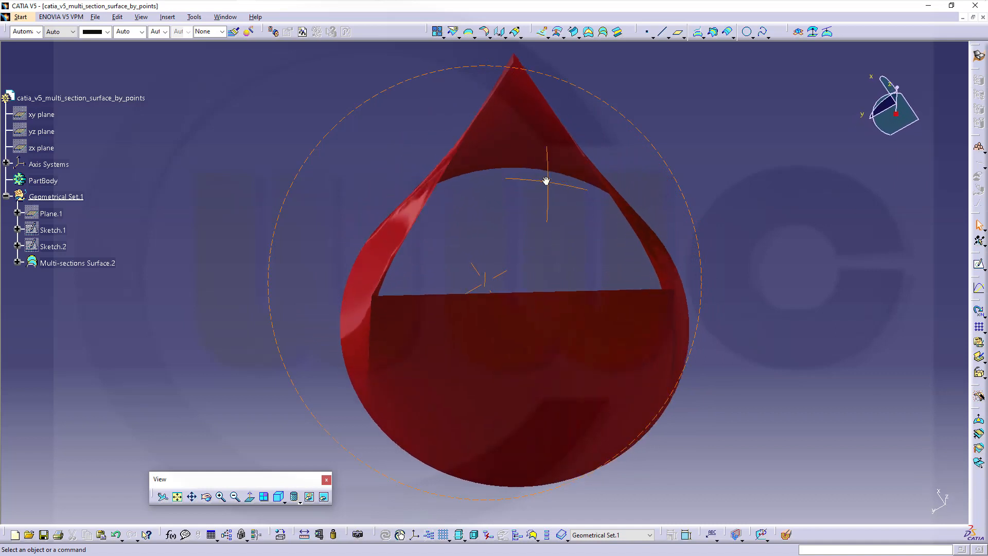
pyautogui.moveTo(546, 181); pyautogui.dragTo(451, 255)
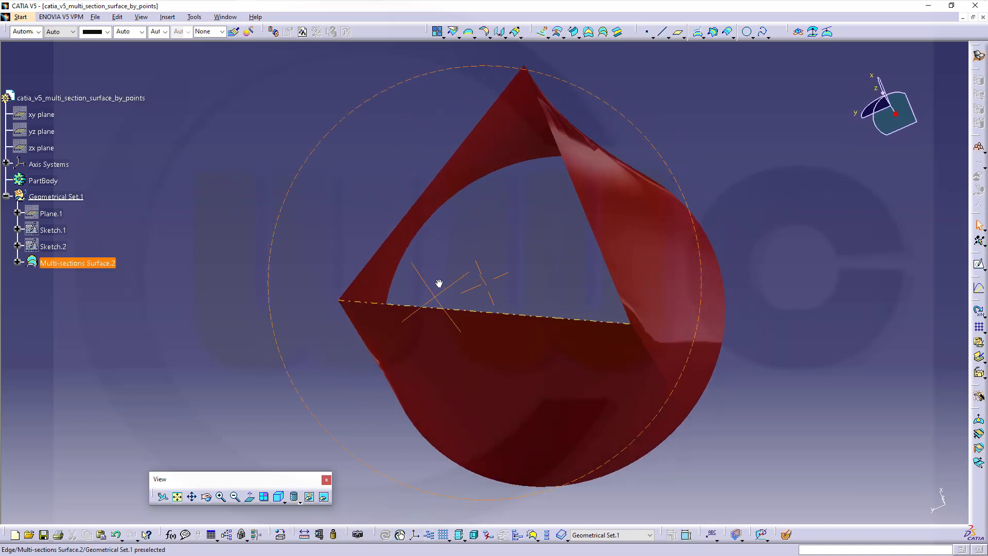
pyautogui.moveTo(439, 283); pyautogui.dragTo(537, 255)
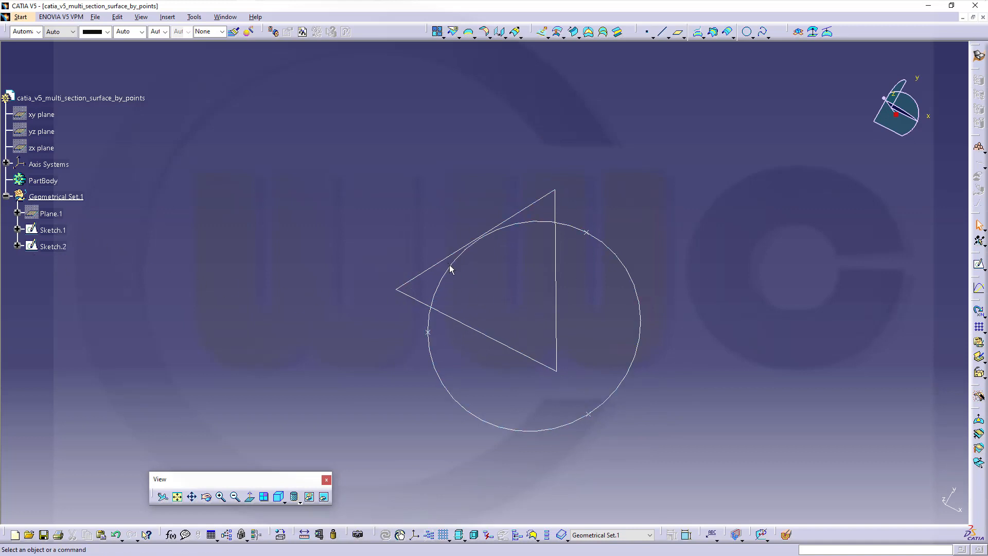
pyautogui.moveTo(451, 267); pyautogui.dragTo(528, 306)
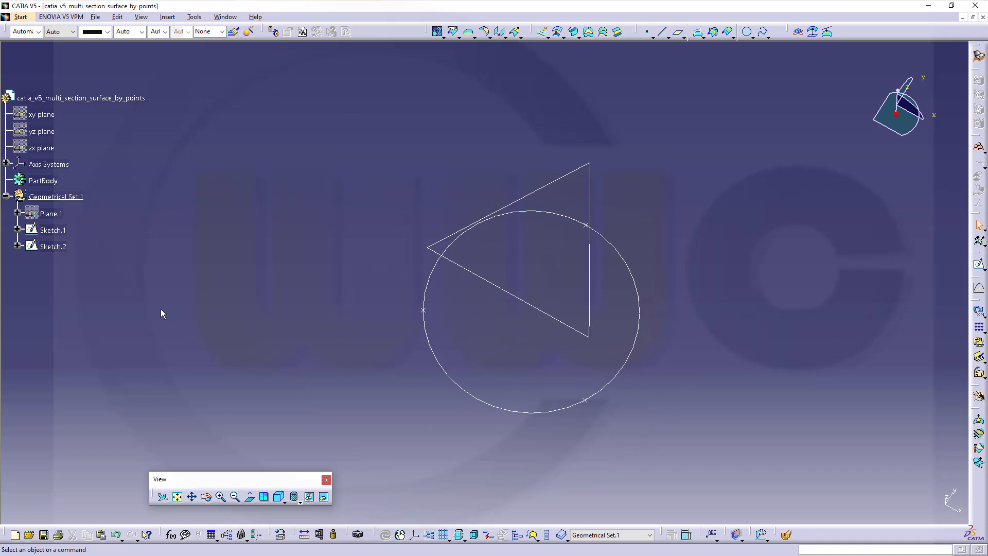
pyautogui.moveTo(97, 251)
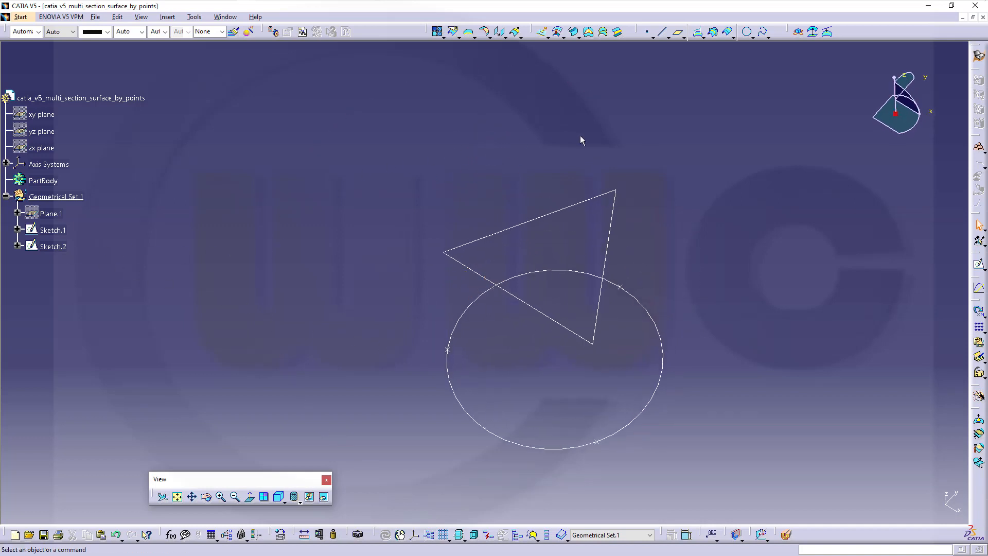
pyautogui.moveTo(604, 40)
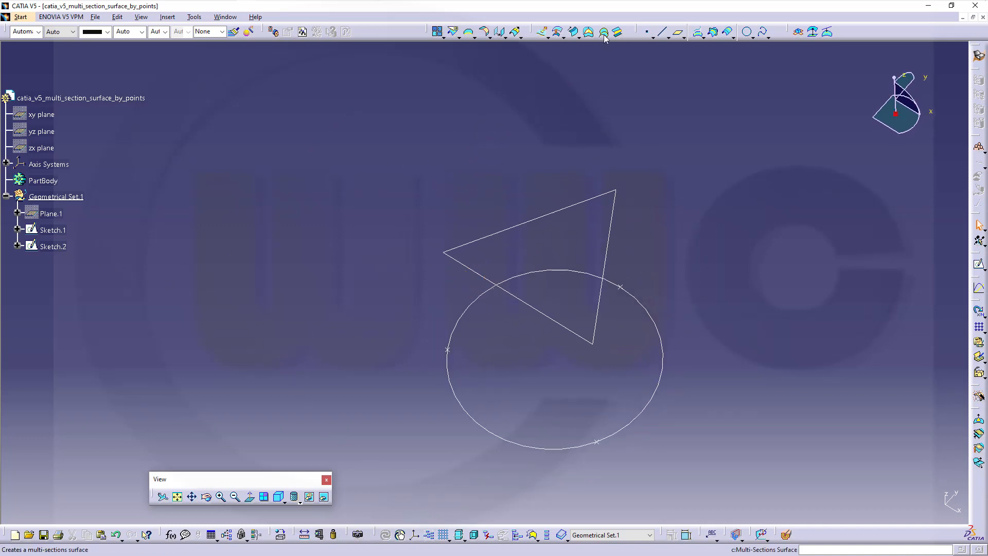
# - Start a multi-sections surface using Sketch.2 and Sketch.1 as sections and preview it
pyautogui.click(602, 30)
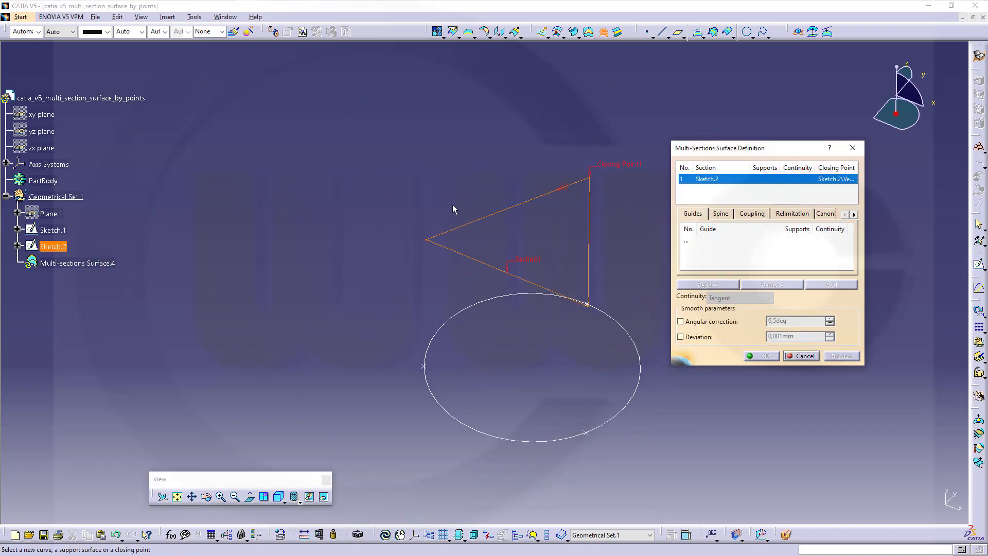
pyautogui.click(505, 365)
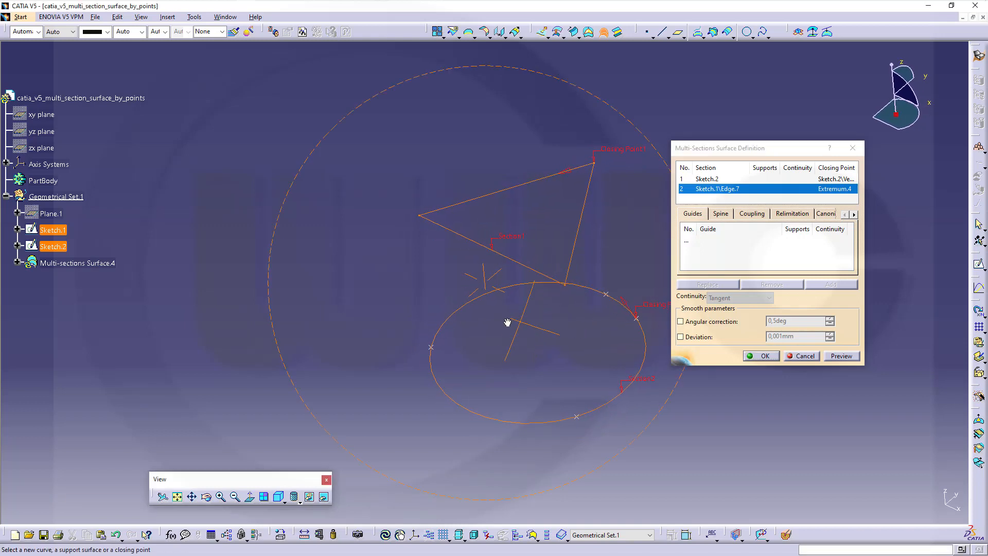
pyautogui.moveTo(507, 322); pyautogui.dragTo(566, 352)
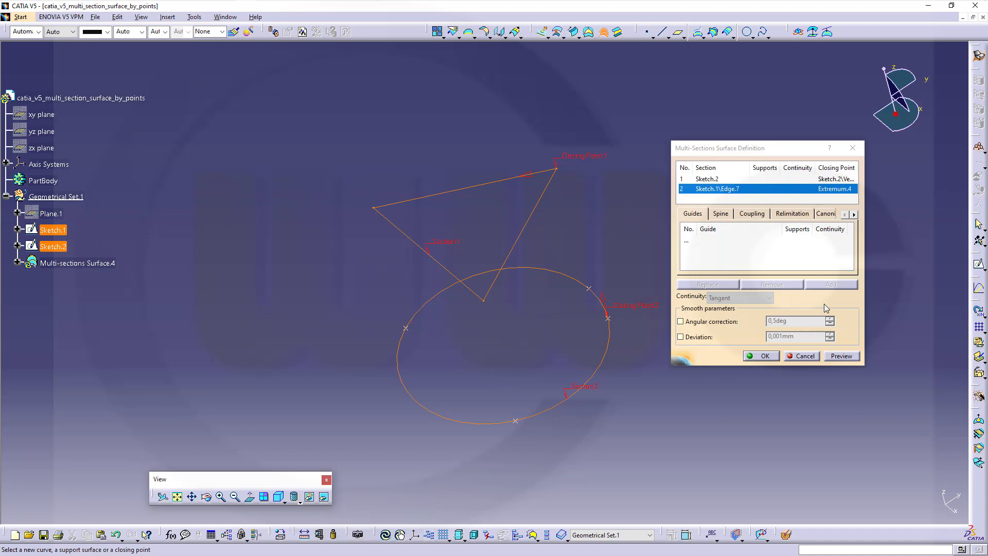
pyautogui.moveTo(838, 356)
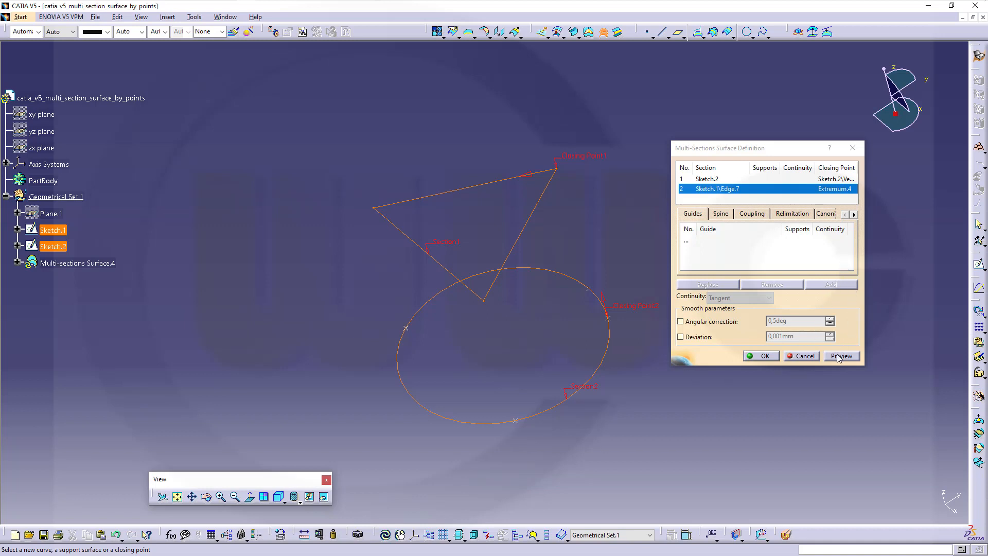
pyautogui.click(842, 355)
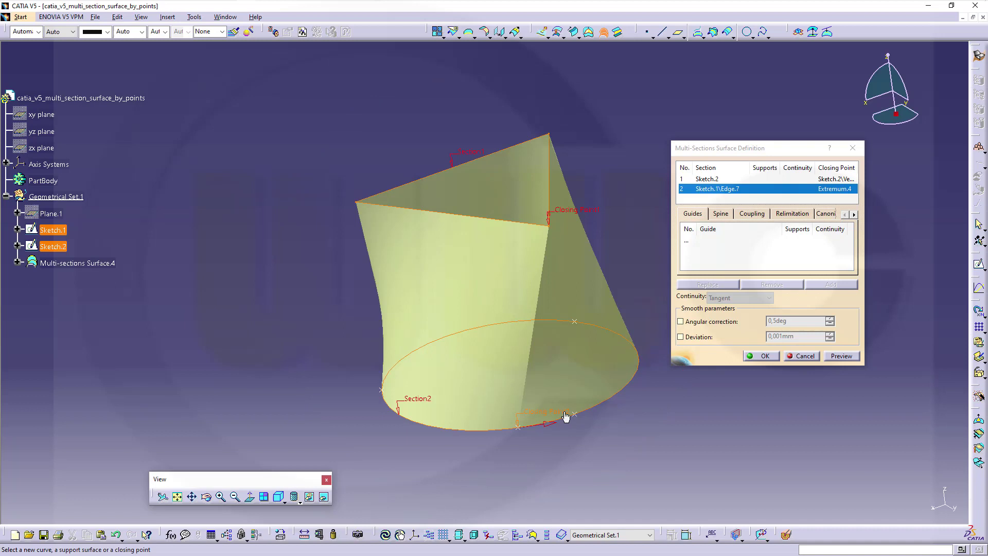
pyautogui.moveTo(545, 413)
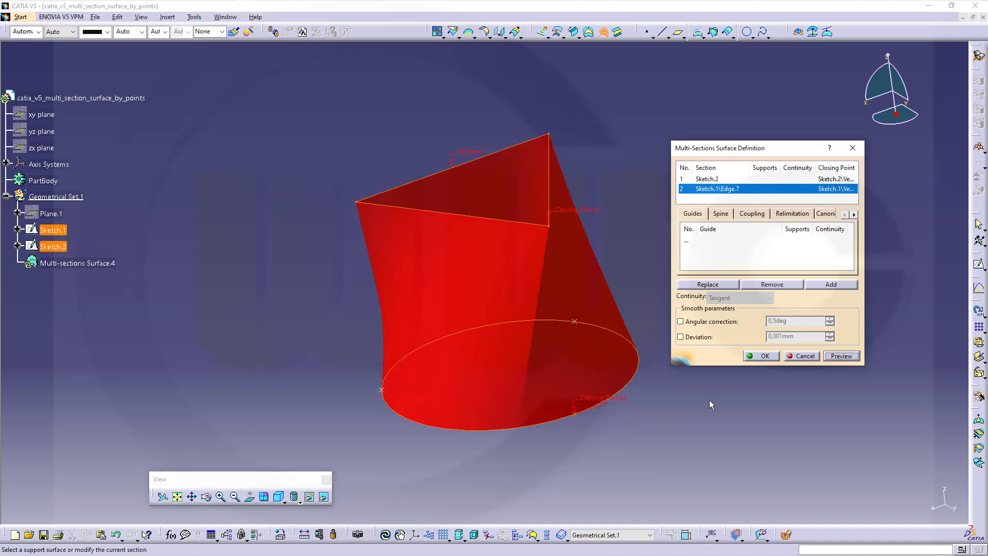
# - Refresh the triangle-to-circle loft preview and orbit it to inspect the twist from below and the sides
pyautogui.click(841, 356)
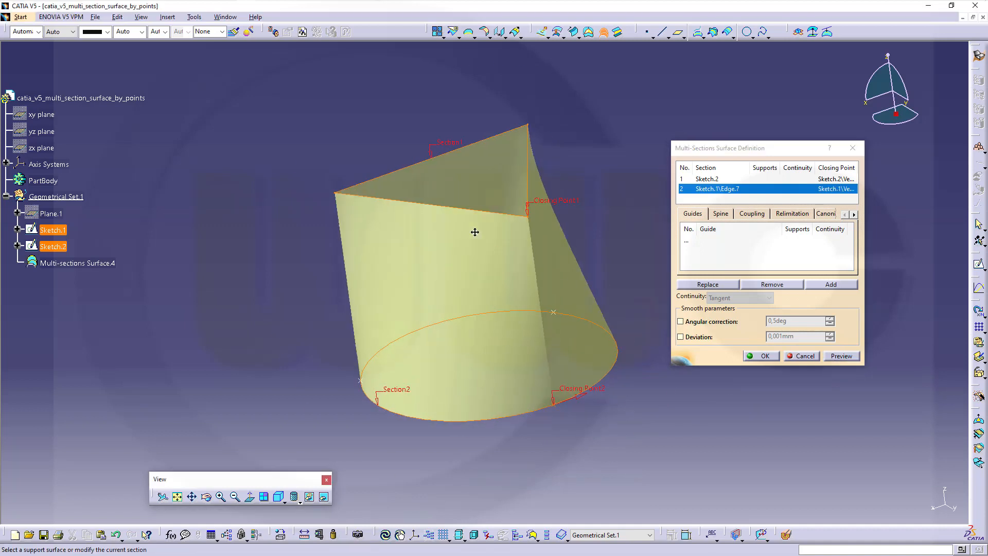
pyautogui.moveTo(474, 232); pyautogui.dragTo(535, 372)
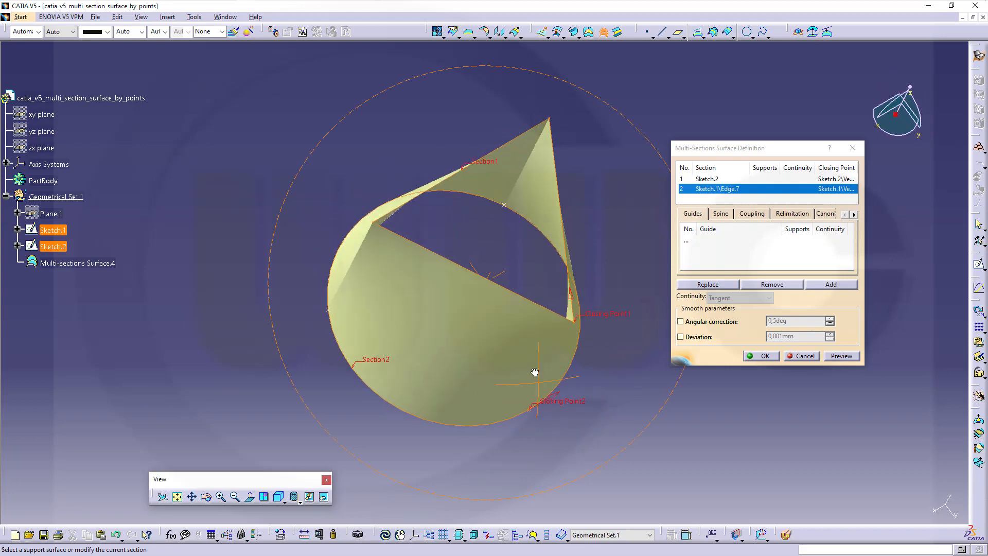
pyautogui.moveTo(534, 371); pyautogui.dragTo(509, 278)
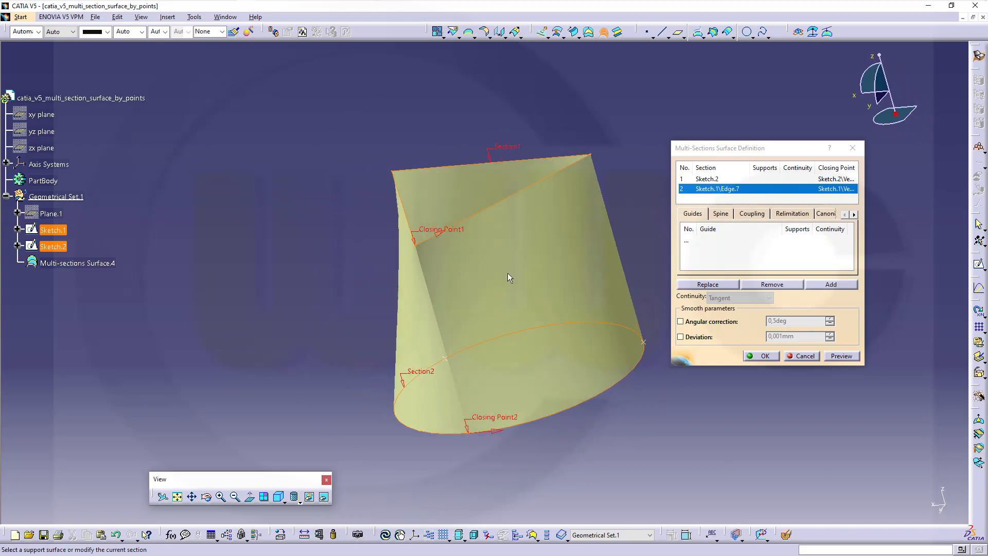
pyautogui.moveTo(509, 278); pyautogui.dragTo(508, 315)
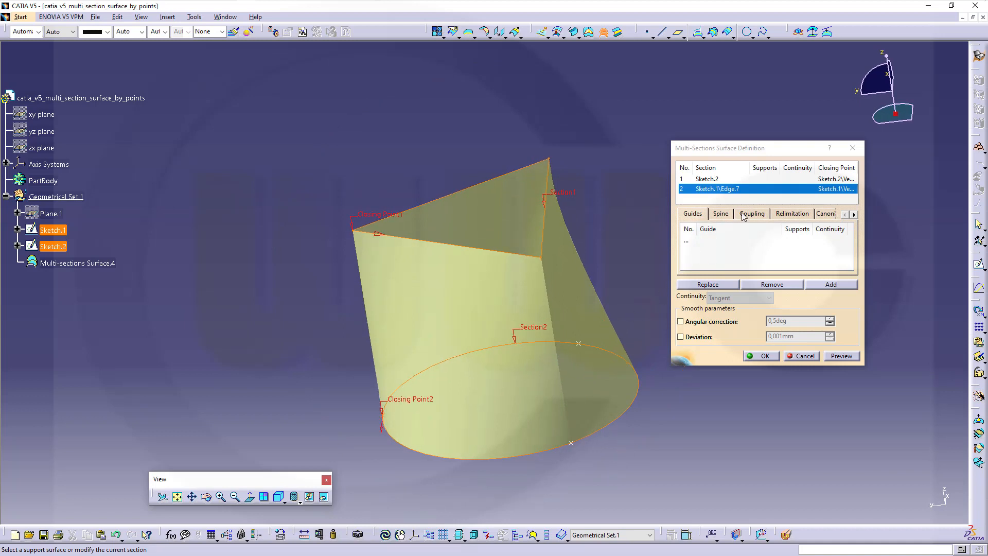
# - Add Coupling1 and Coupling2 from triangle corners to the circle and check them in the preview
pyautogui.click(751, 213)
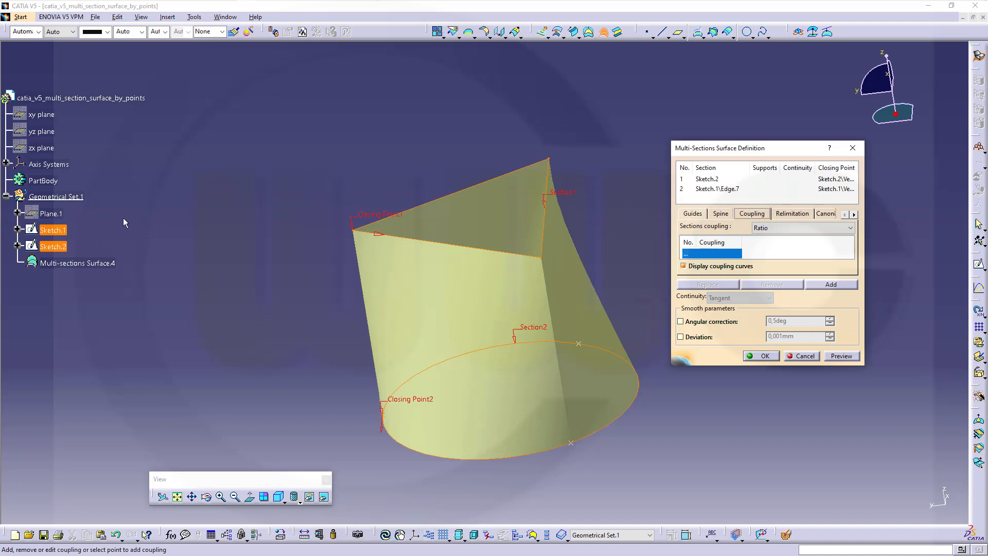
pyautogui.moveTo(247, 204)
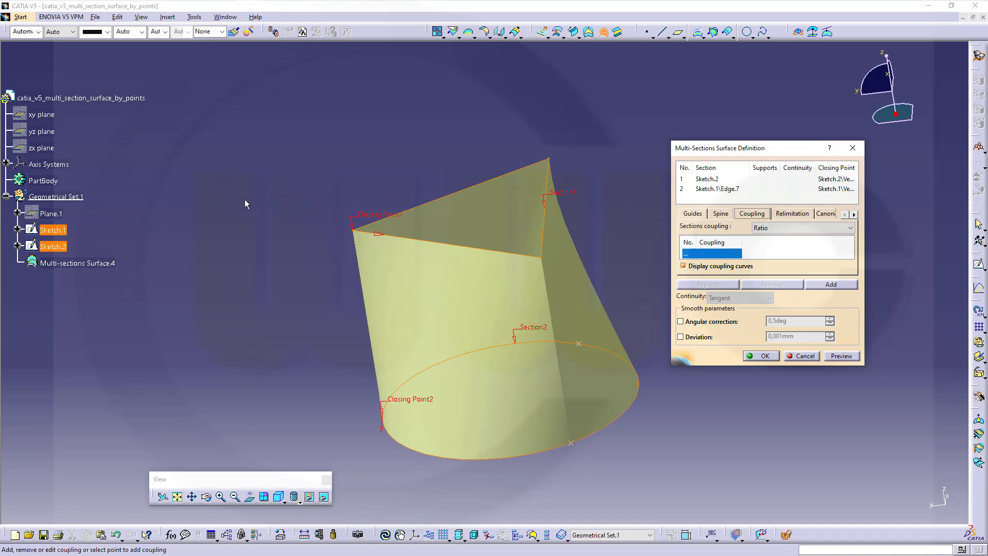
pyautogui.moveTo(537, 263)
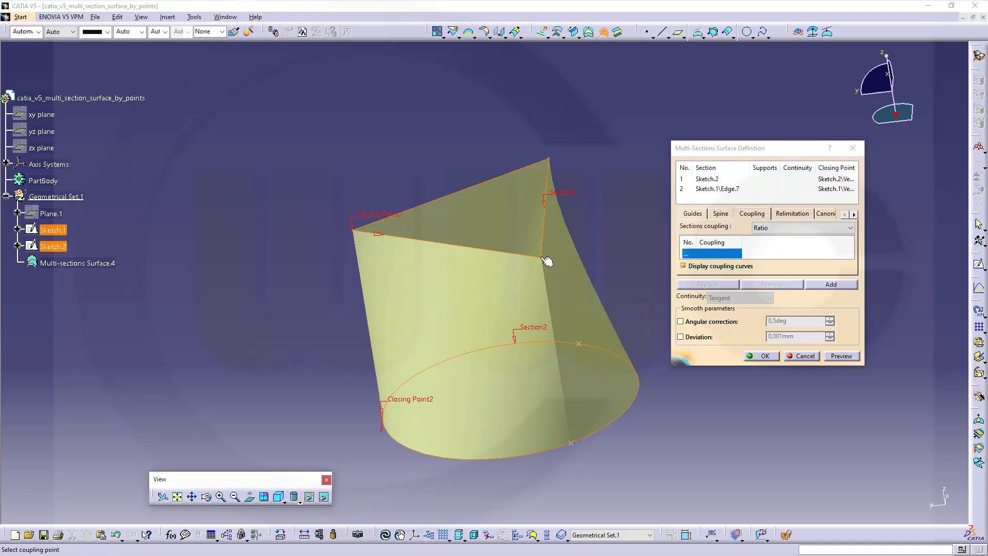
pyautogui.click(570, 442)
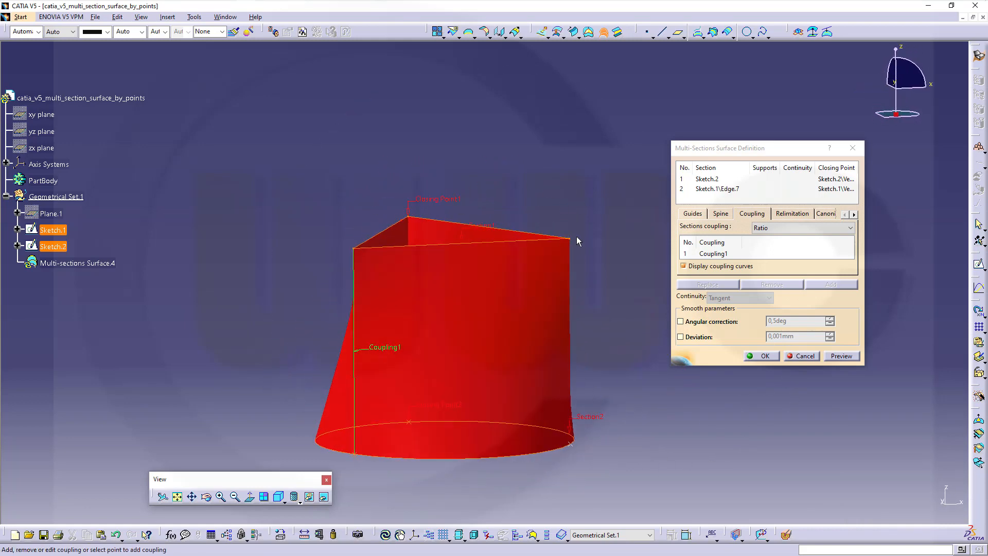
pyautogui.click(570, 443)
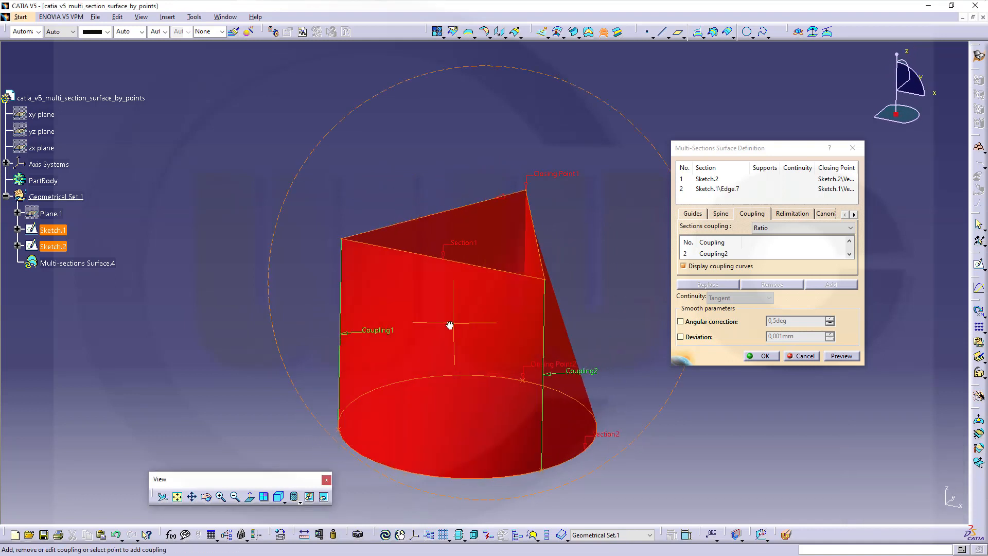
pyautogui.moveTo(449, 324); pyautogui.dragTo(620, 331)
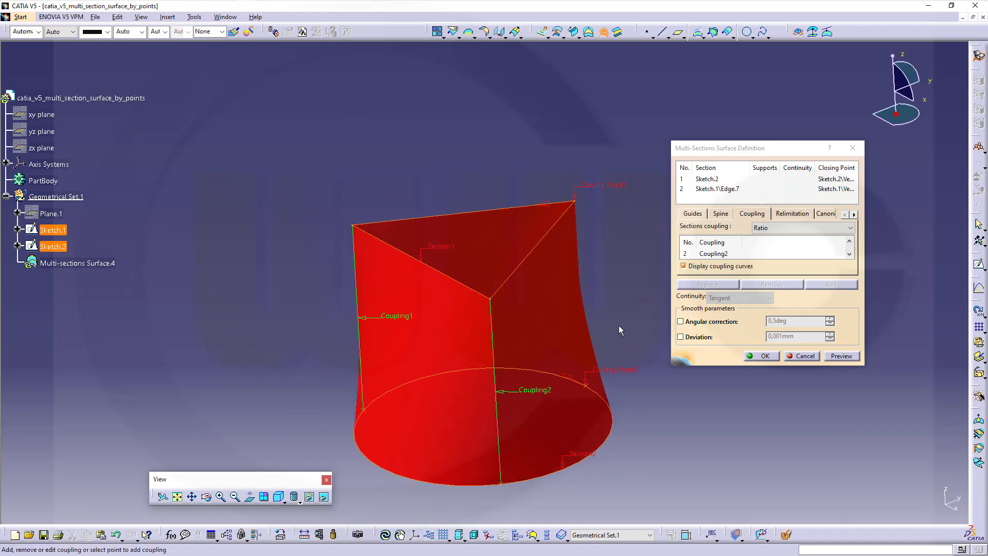
pyautogui.moveTo(597, 264)
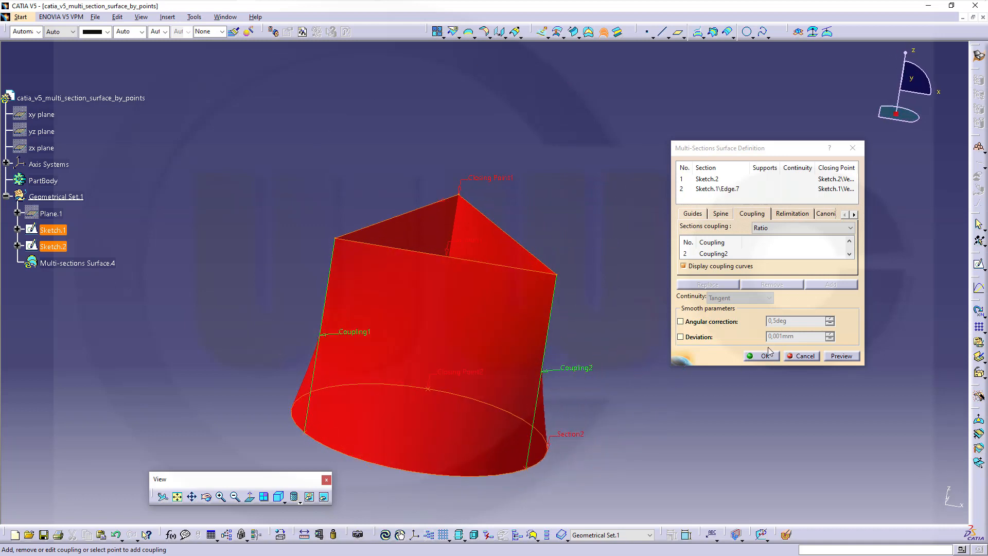
# - Confirm the coupled loft as Multi-sections Surface.4 and inspect it along its axis, from above and the sides
pyautogui.click(762, 355)
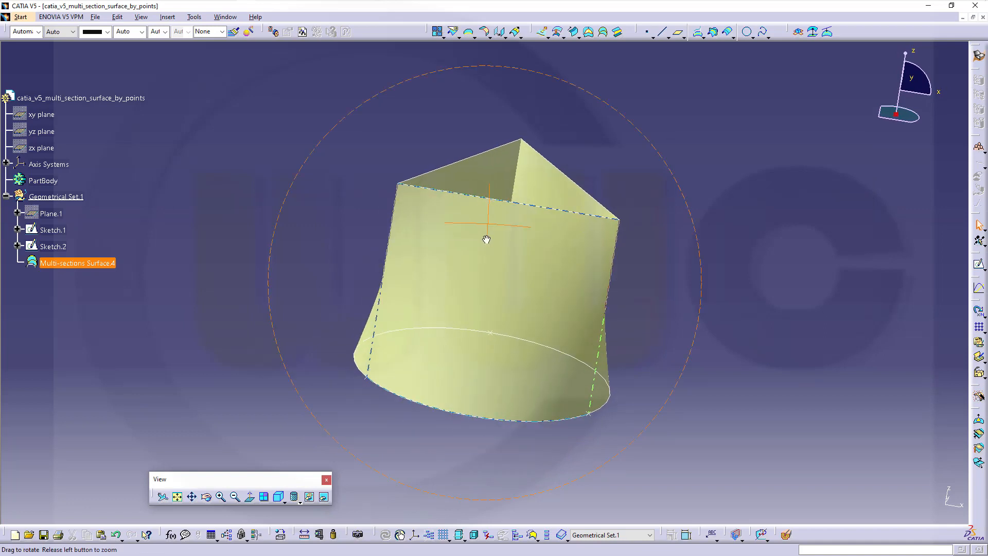
pyautogui.moveTo(486, 239); pyautogui.dragTo(480, 404)
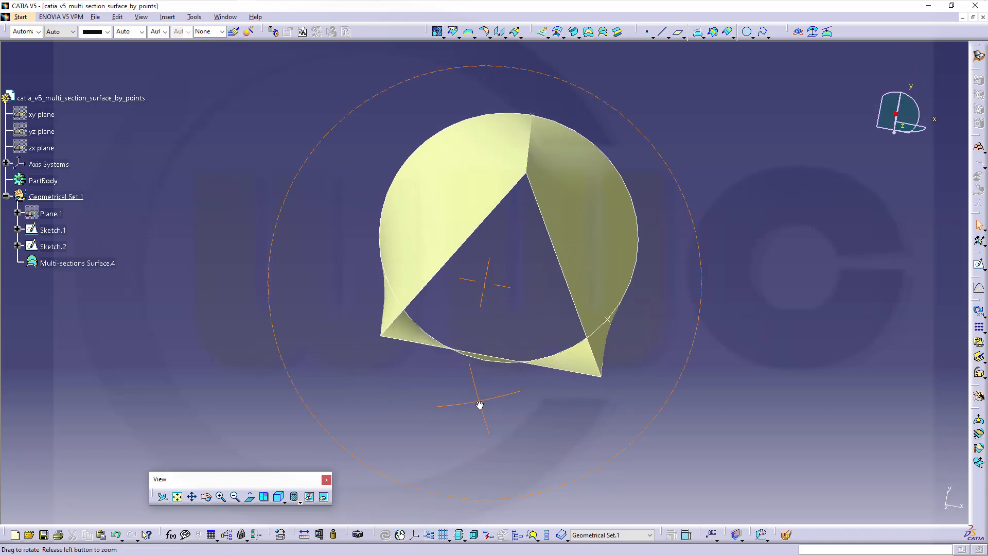
pyautogui.moveTo(480, 404); pyautogui.dragTo(497, 191)
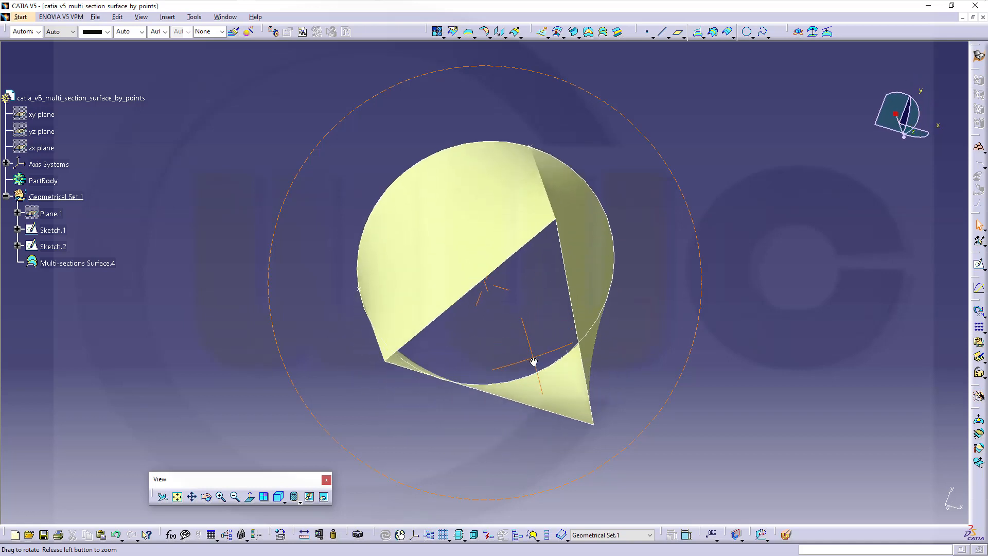
pyautogui.moveTo(532, 362); pyautogui.dragTo(517, 306)
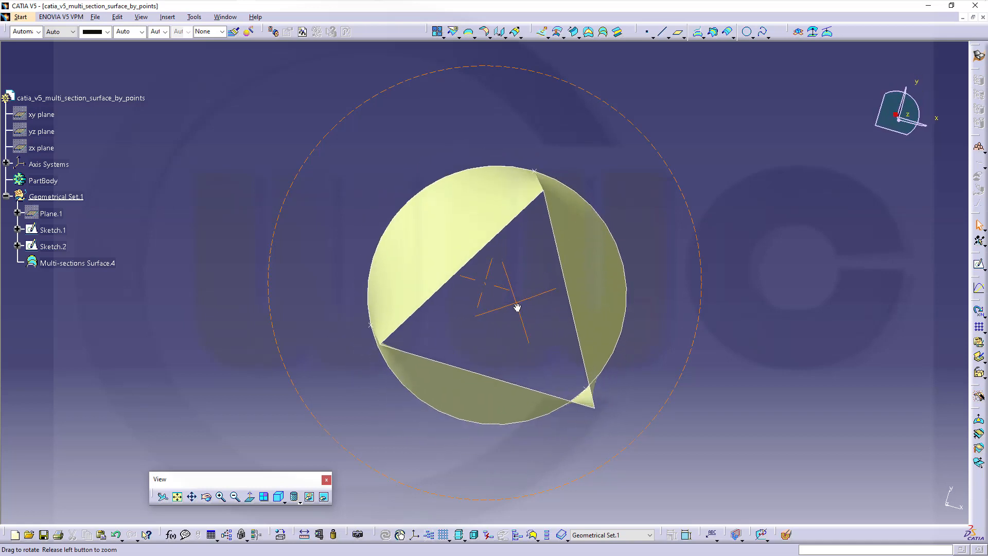
pyautogui.moveTo(516, 307); pyautogui.dragTo(435, 277)
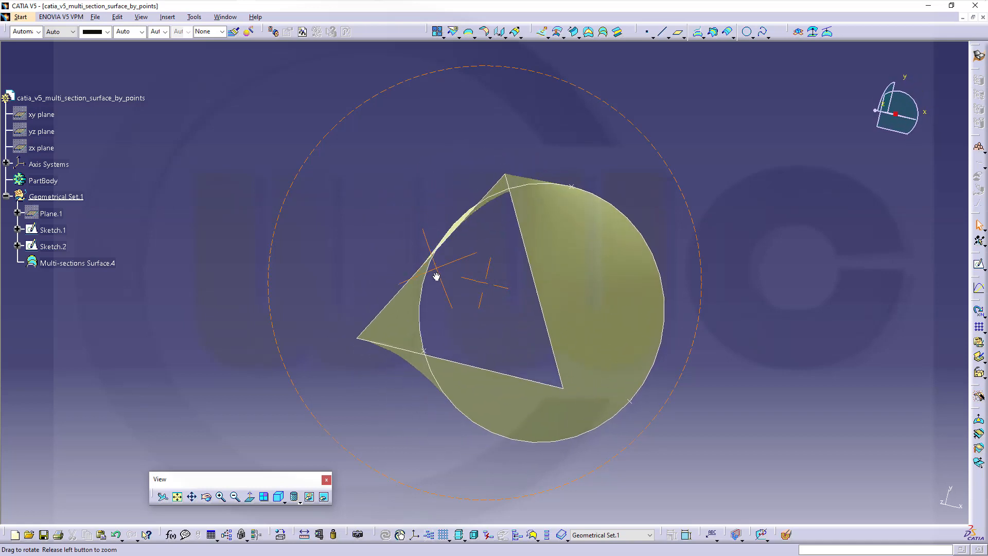
pyautogui.moveTo(436, 278); pyautogui.dragTo(468, 305)
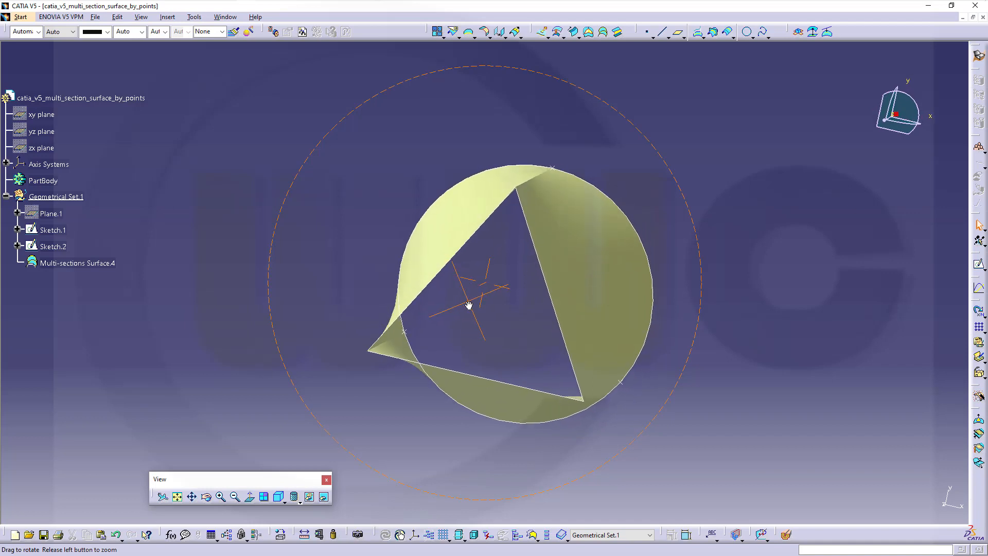
pyautogui.moveTo(469, 304); pyautogui.dragTo(477, 257)
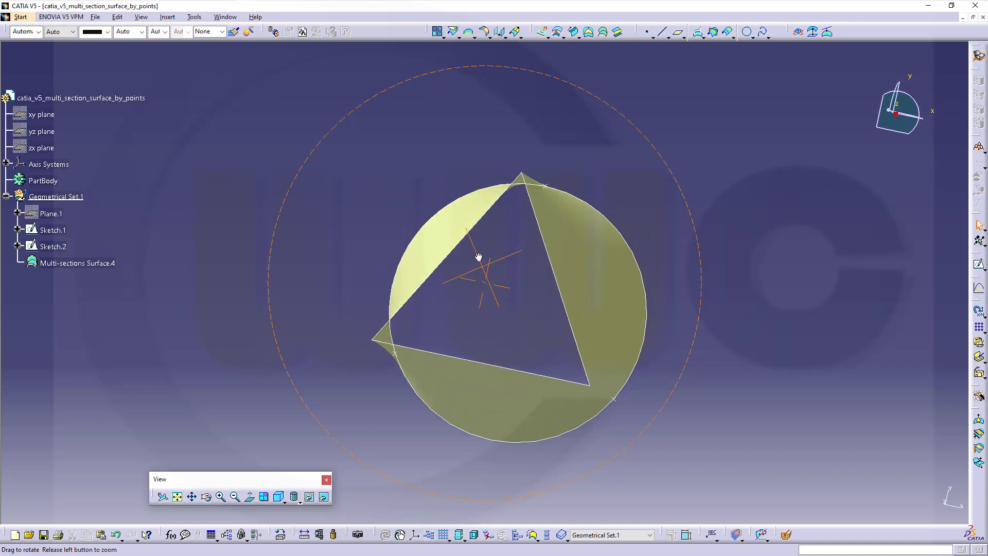
pyautogui.moveTo(479, 259); pyautogui.dragTo(458, 272)
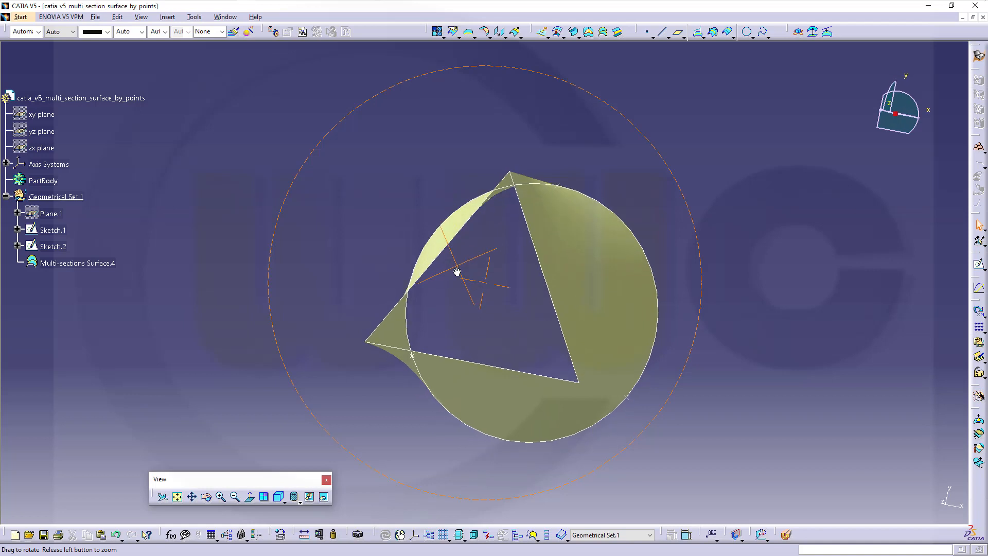